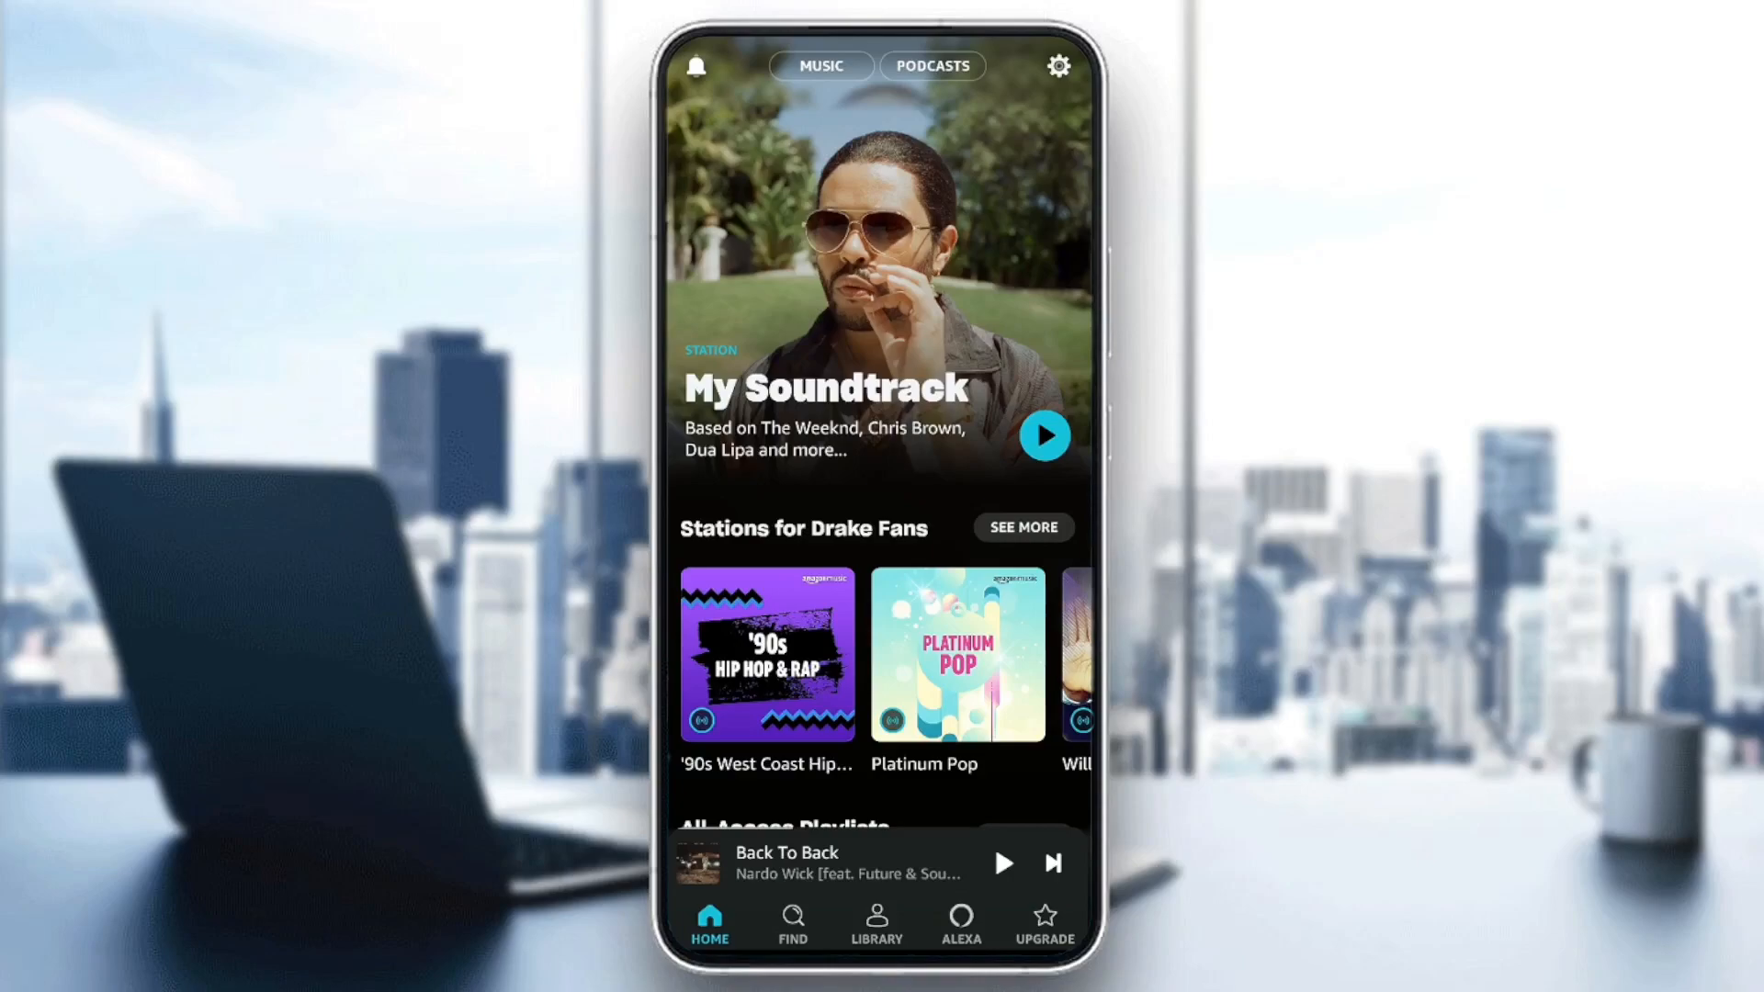
# - Browse the Find page down through genre, mood and podcast categories
pyautogui.click(792, 922)
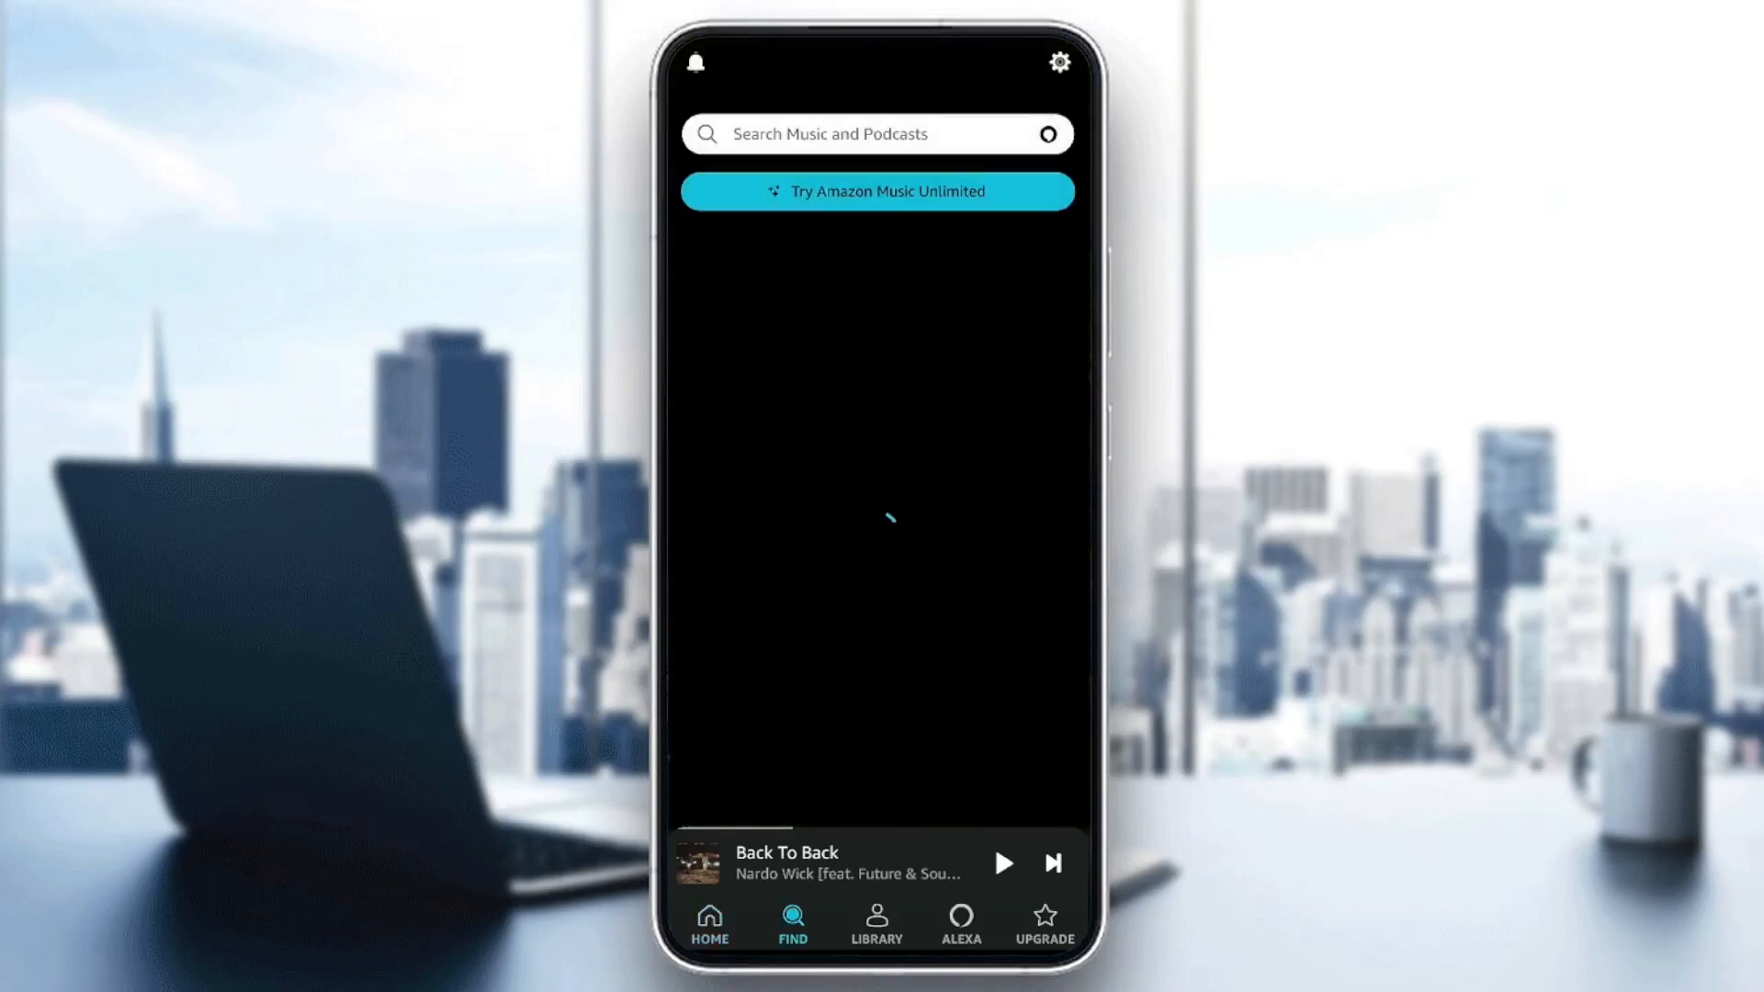
pyautogui.click(792, 922)
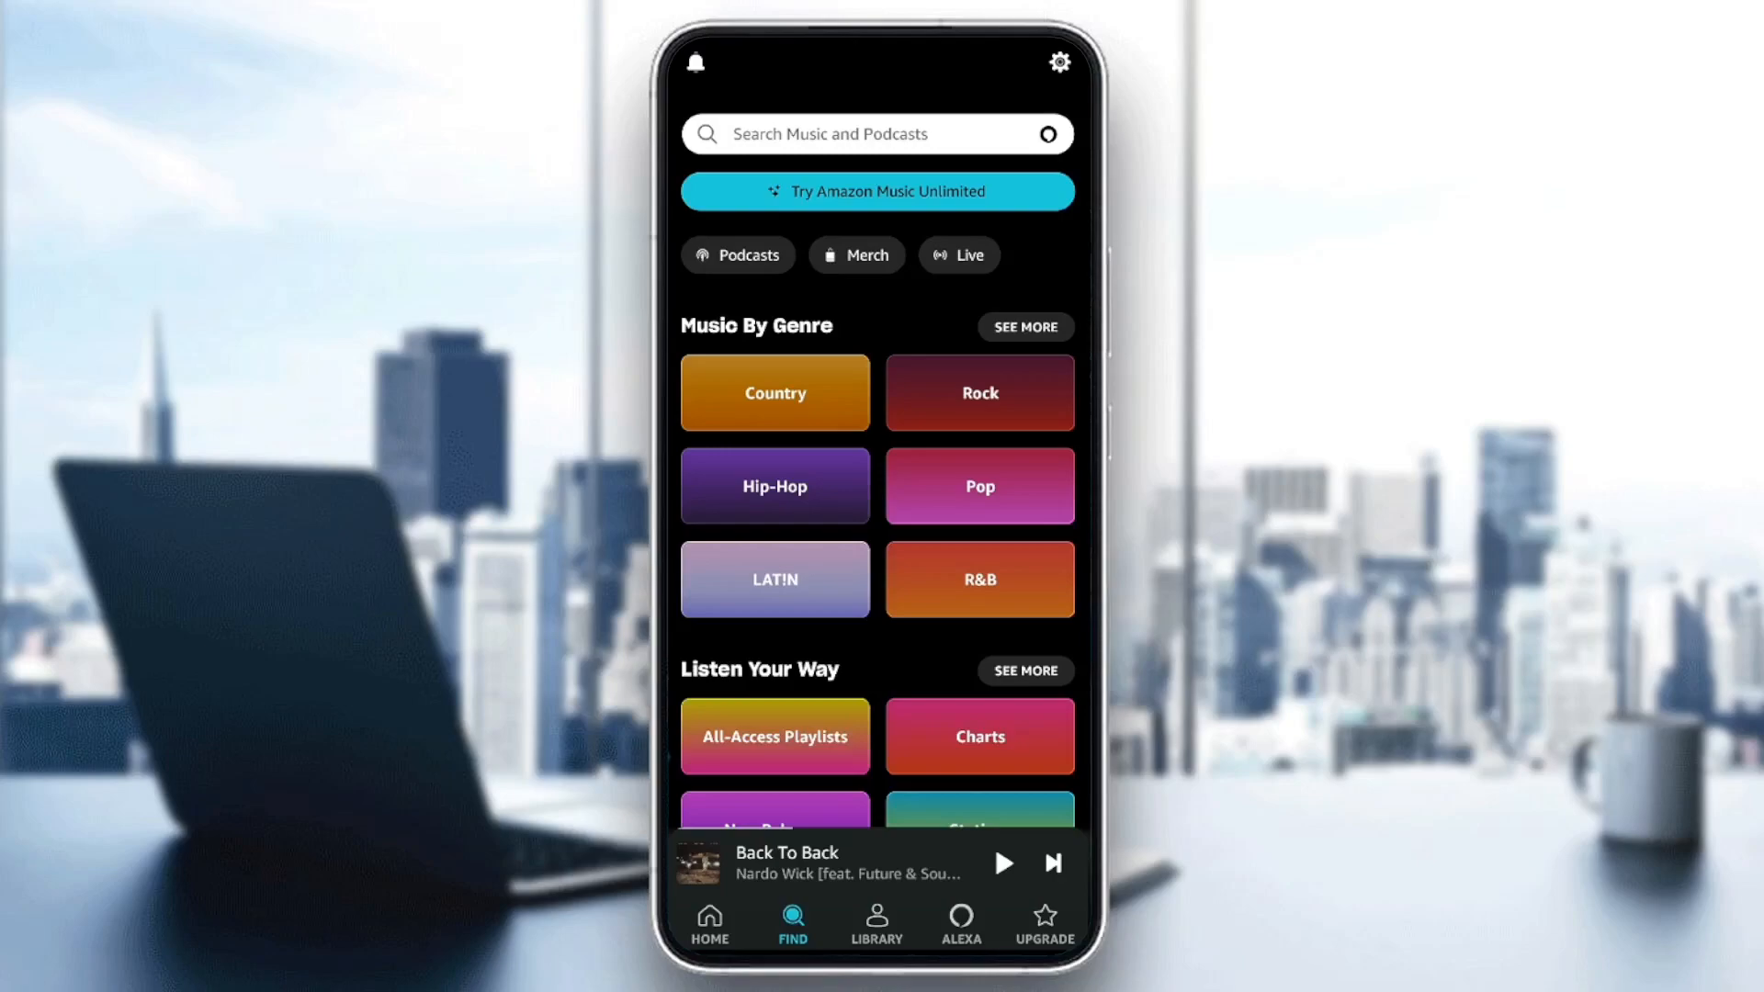
pyautogui.click(878, 134)
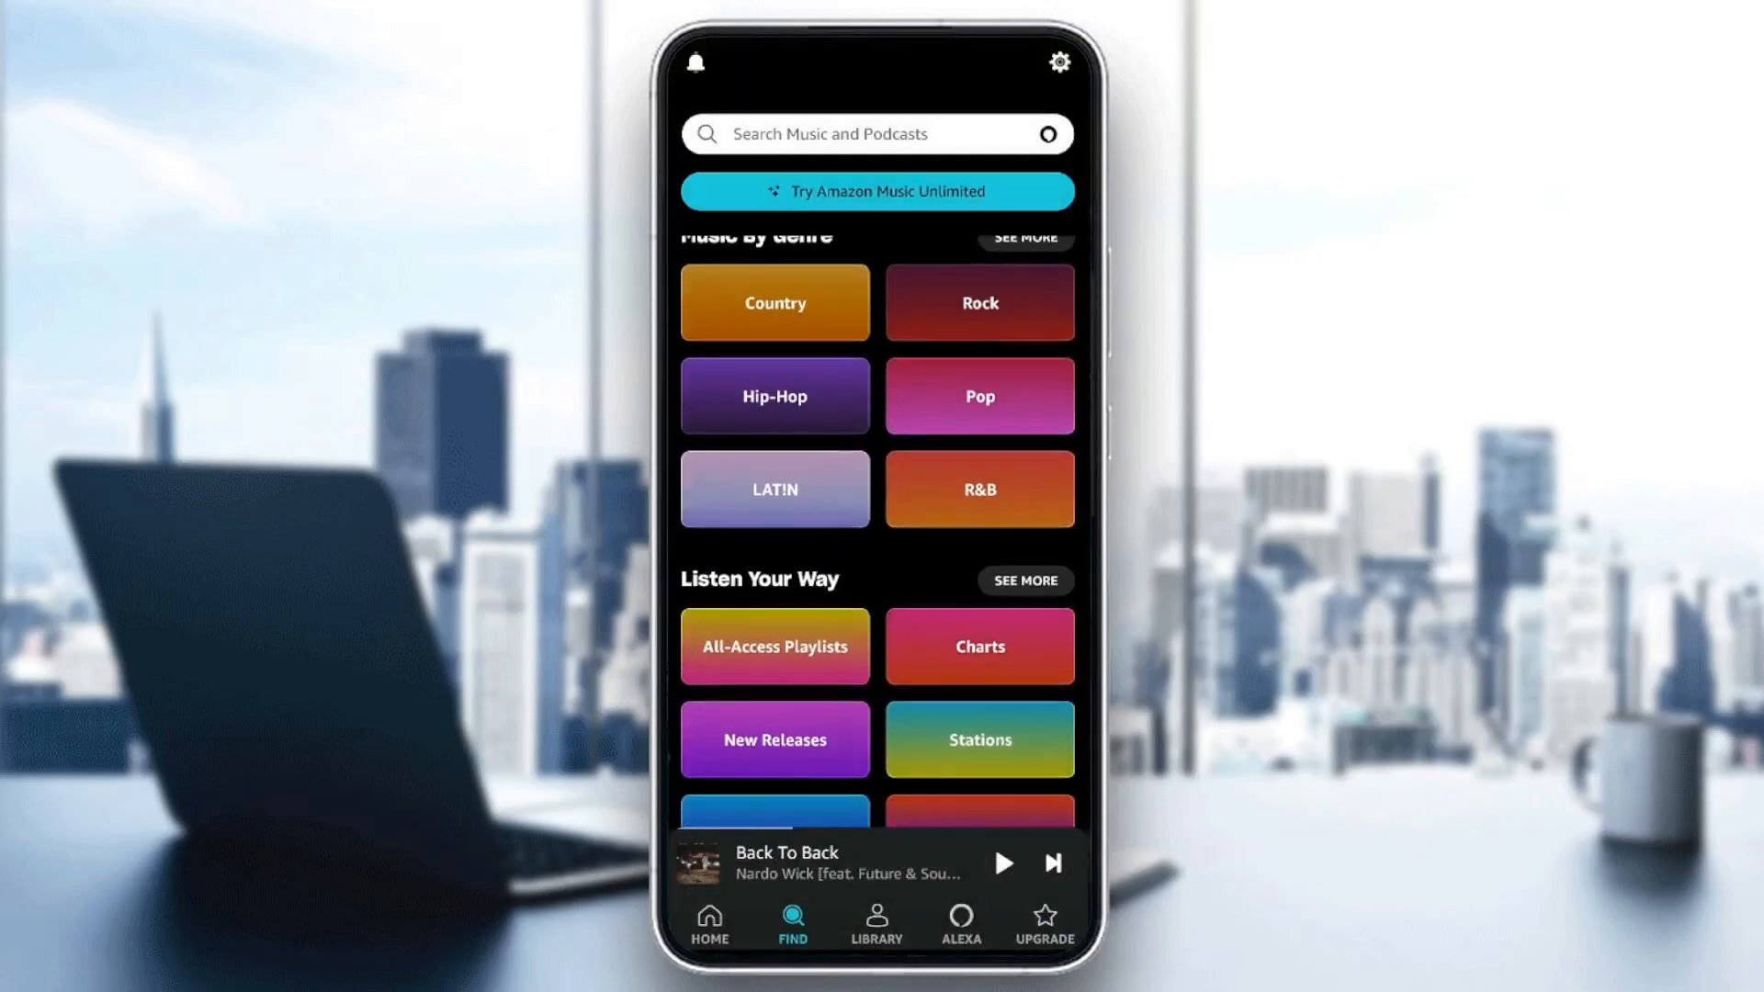
pyautogui.scroll(-3)
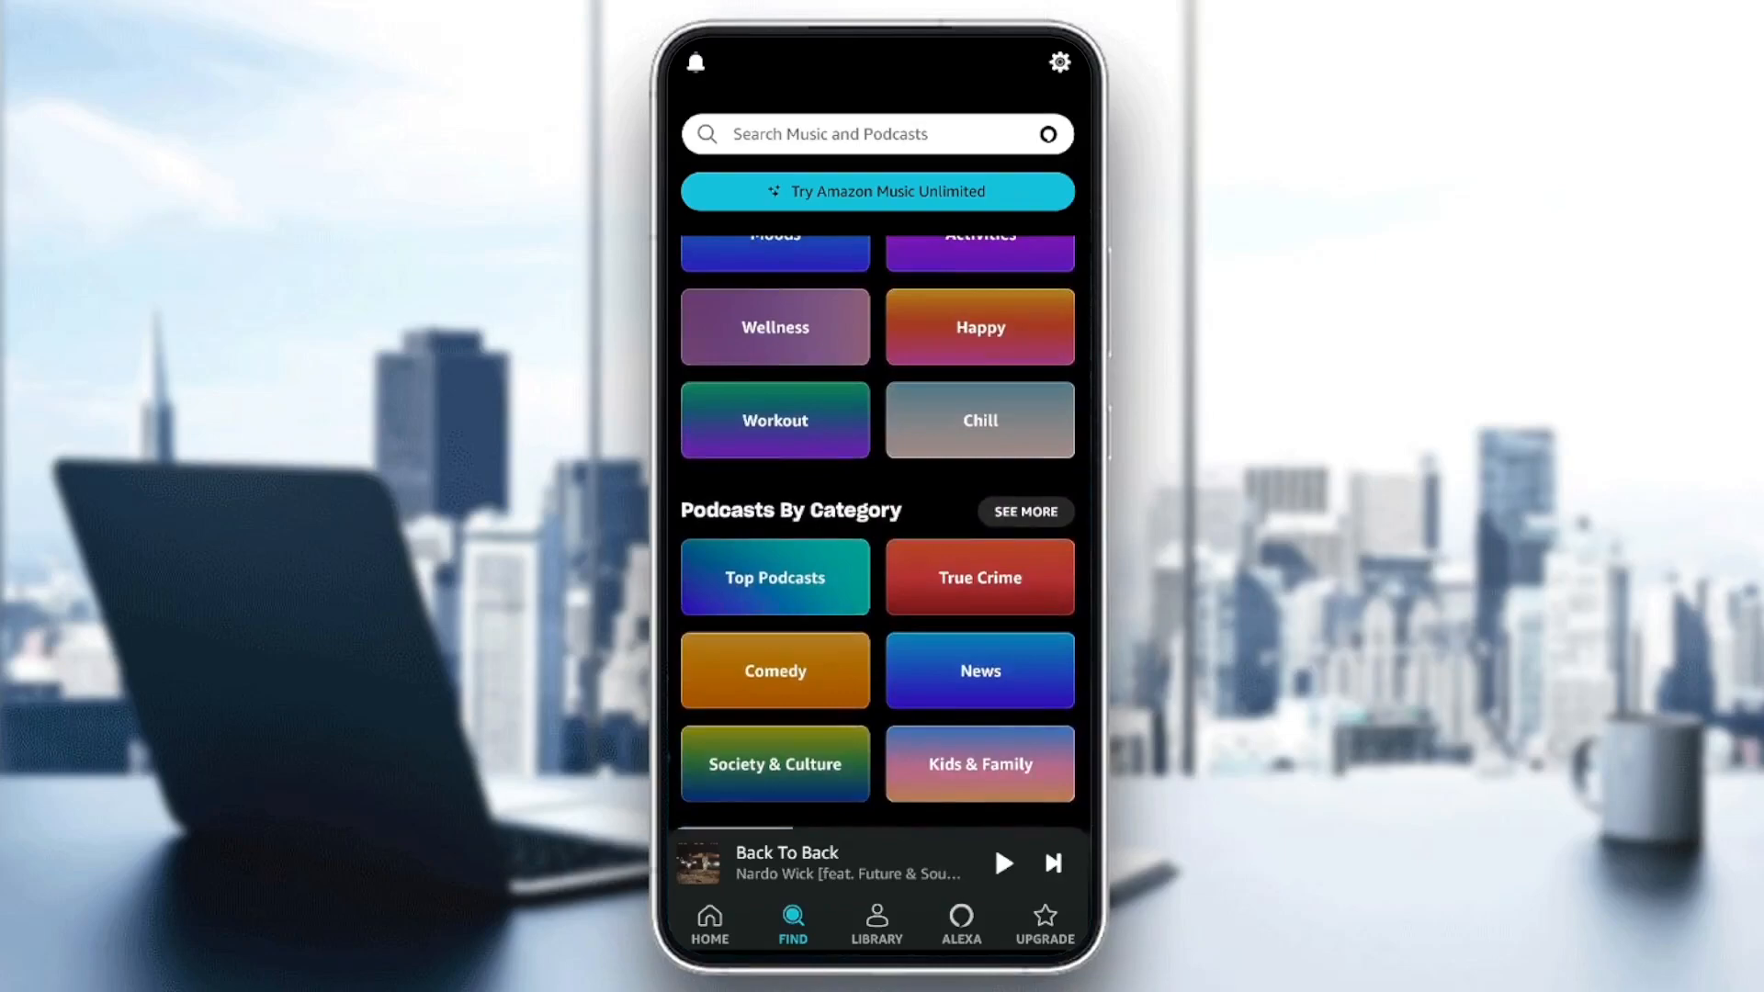
# - Browse the Library through saved playlists, Made for You stations and recently played items
pyautogui.click(874, 922)
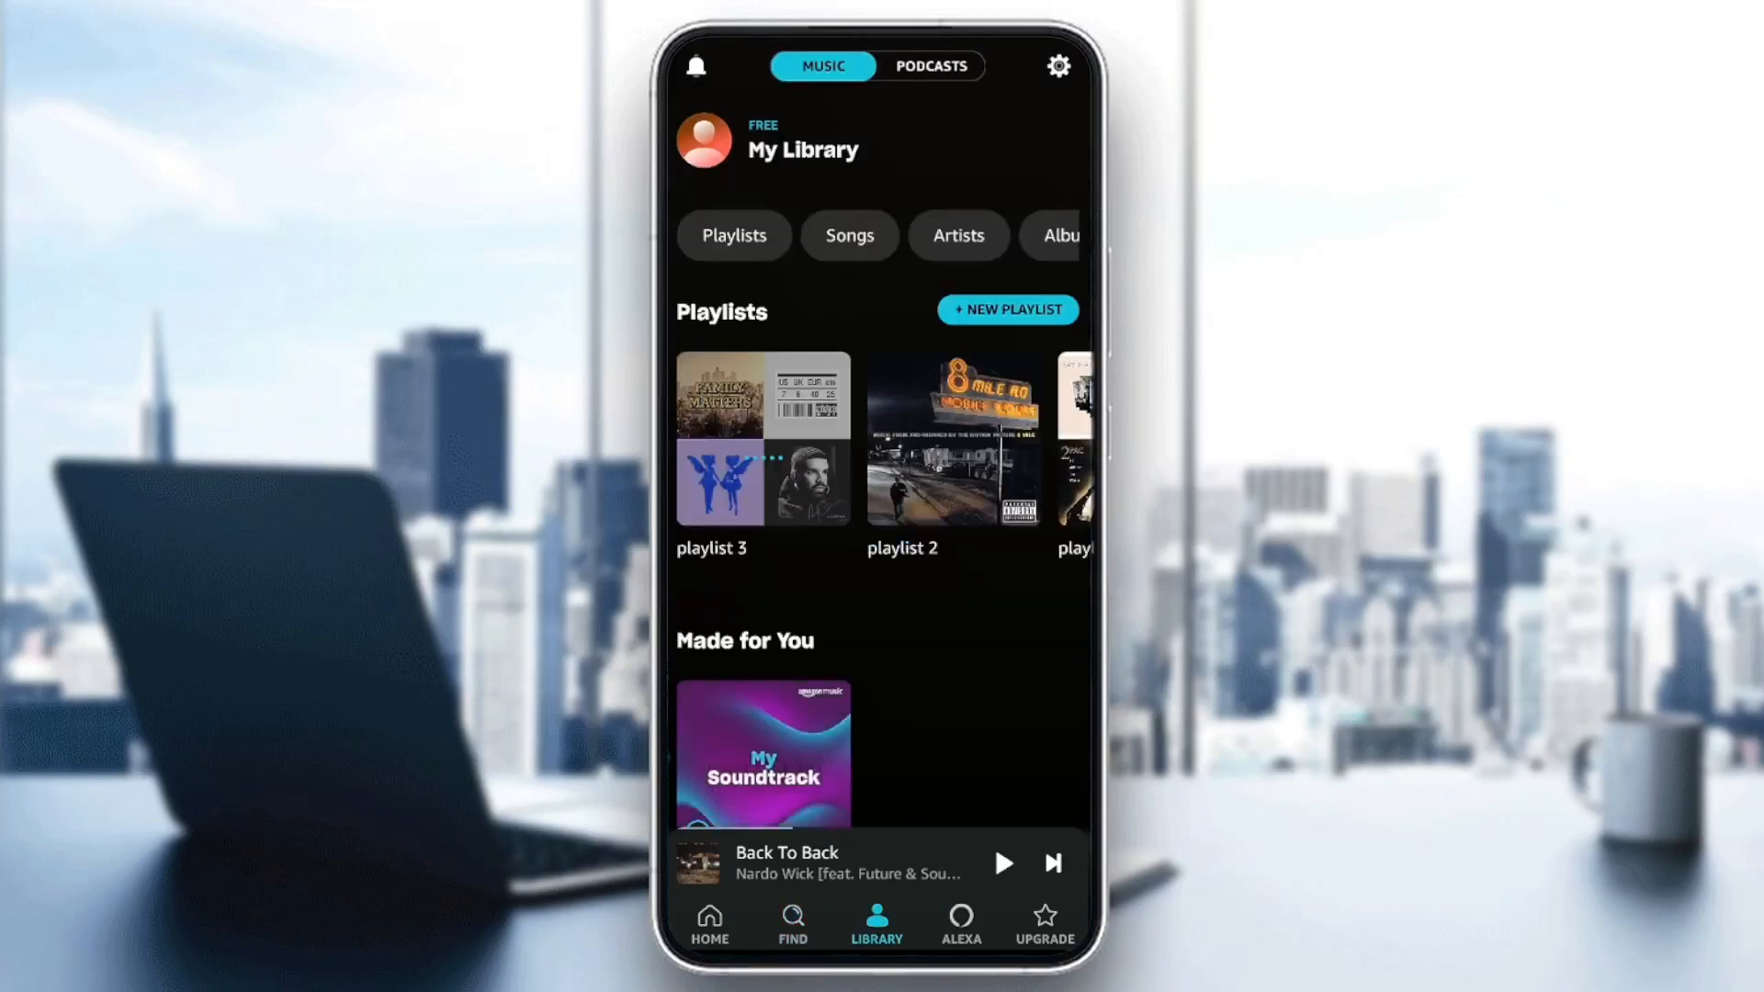
pyautogui.scroll(-3)
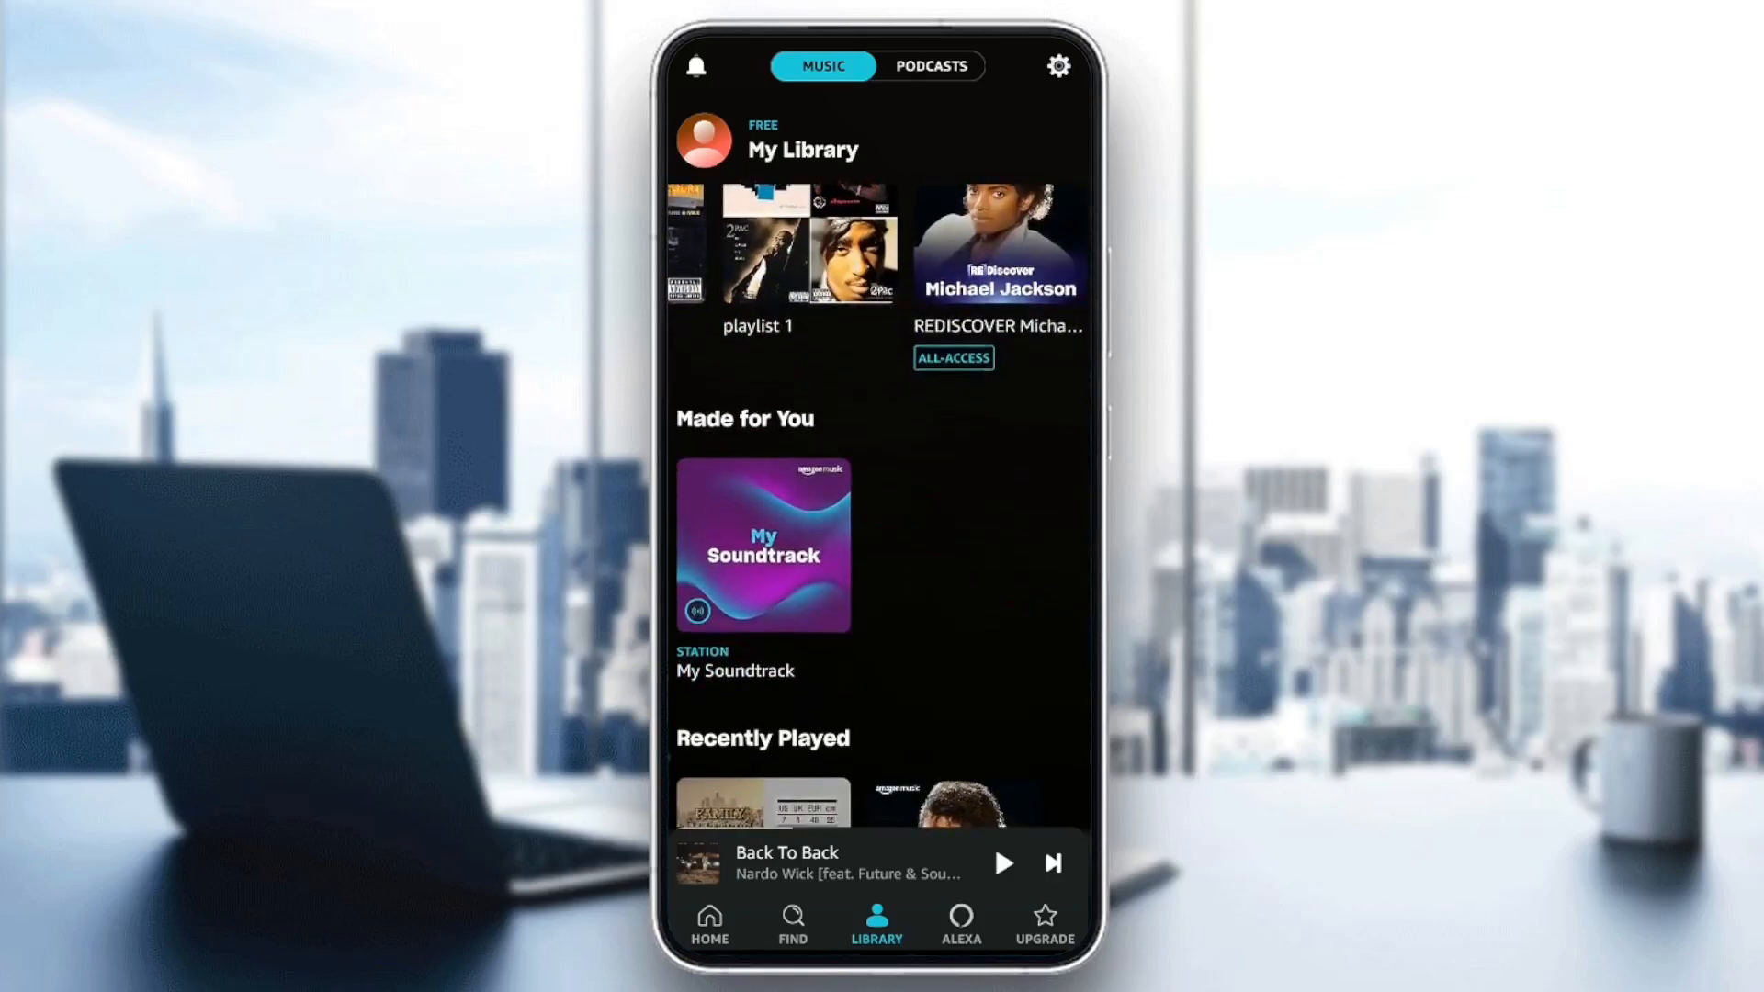
pyautogui.scroll(-3)
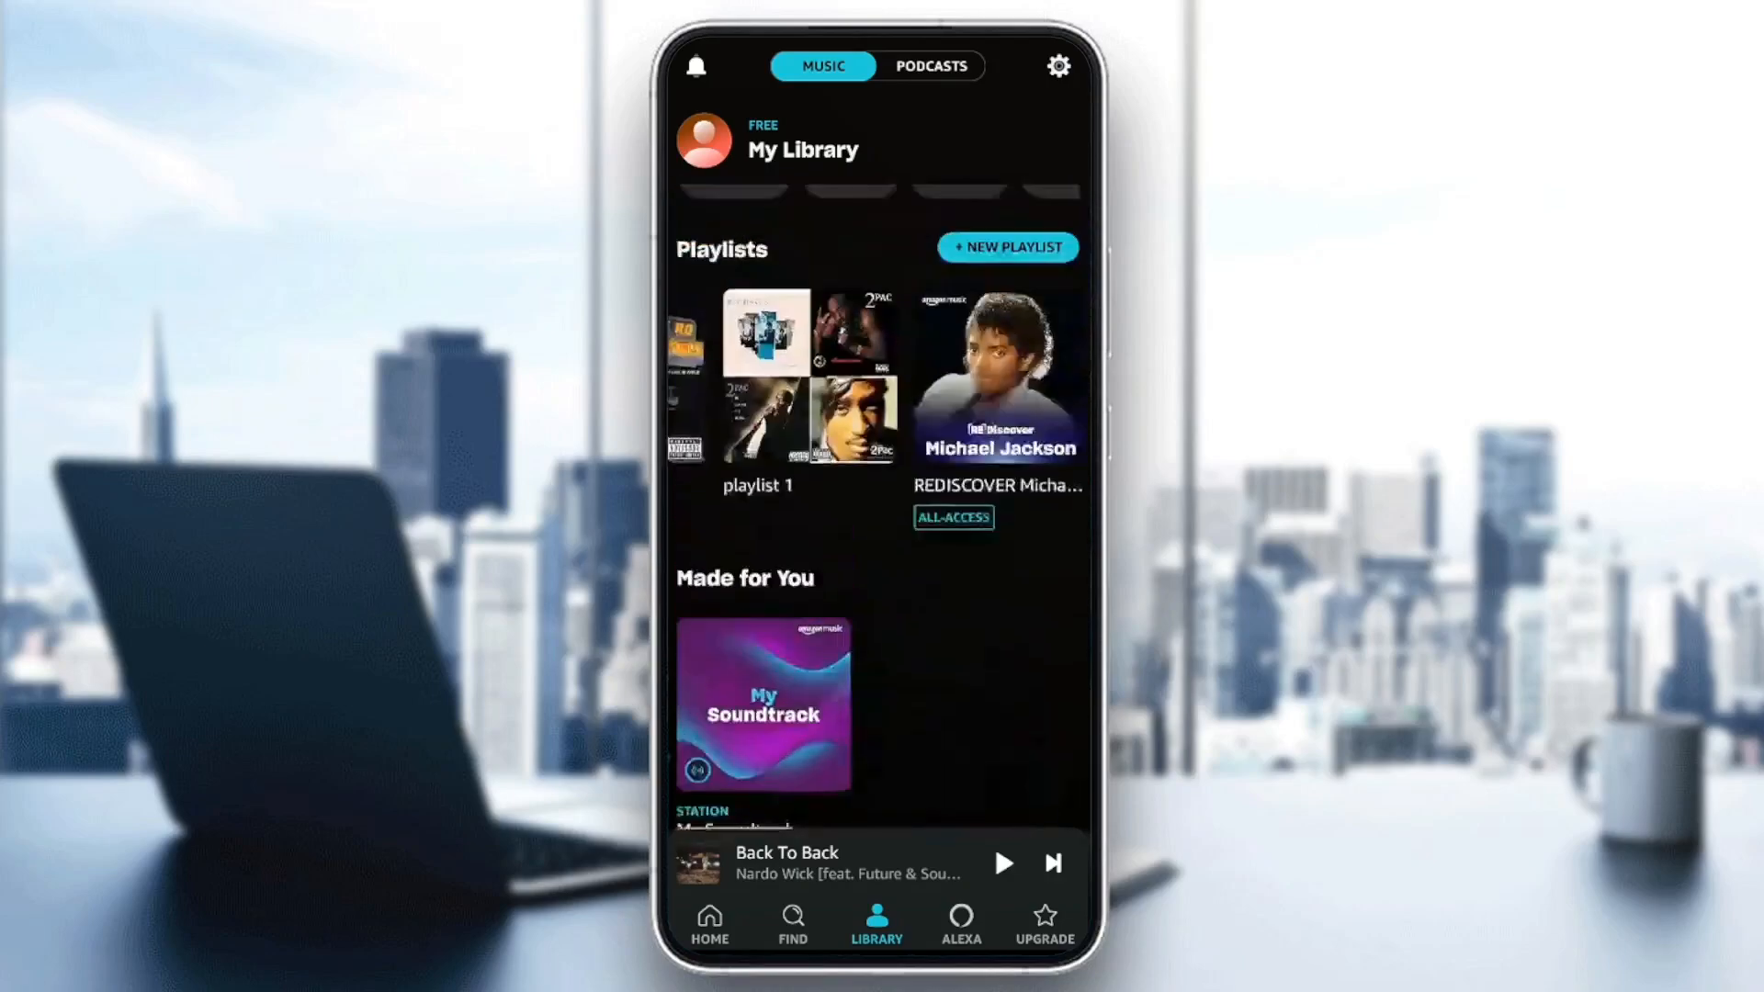
pyautogui.scroll(-3)
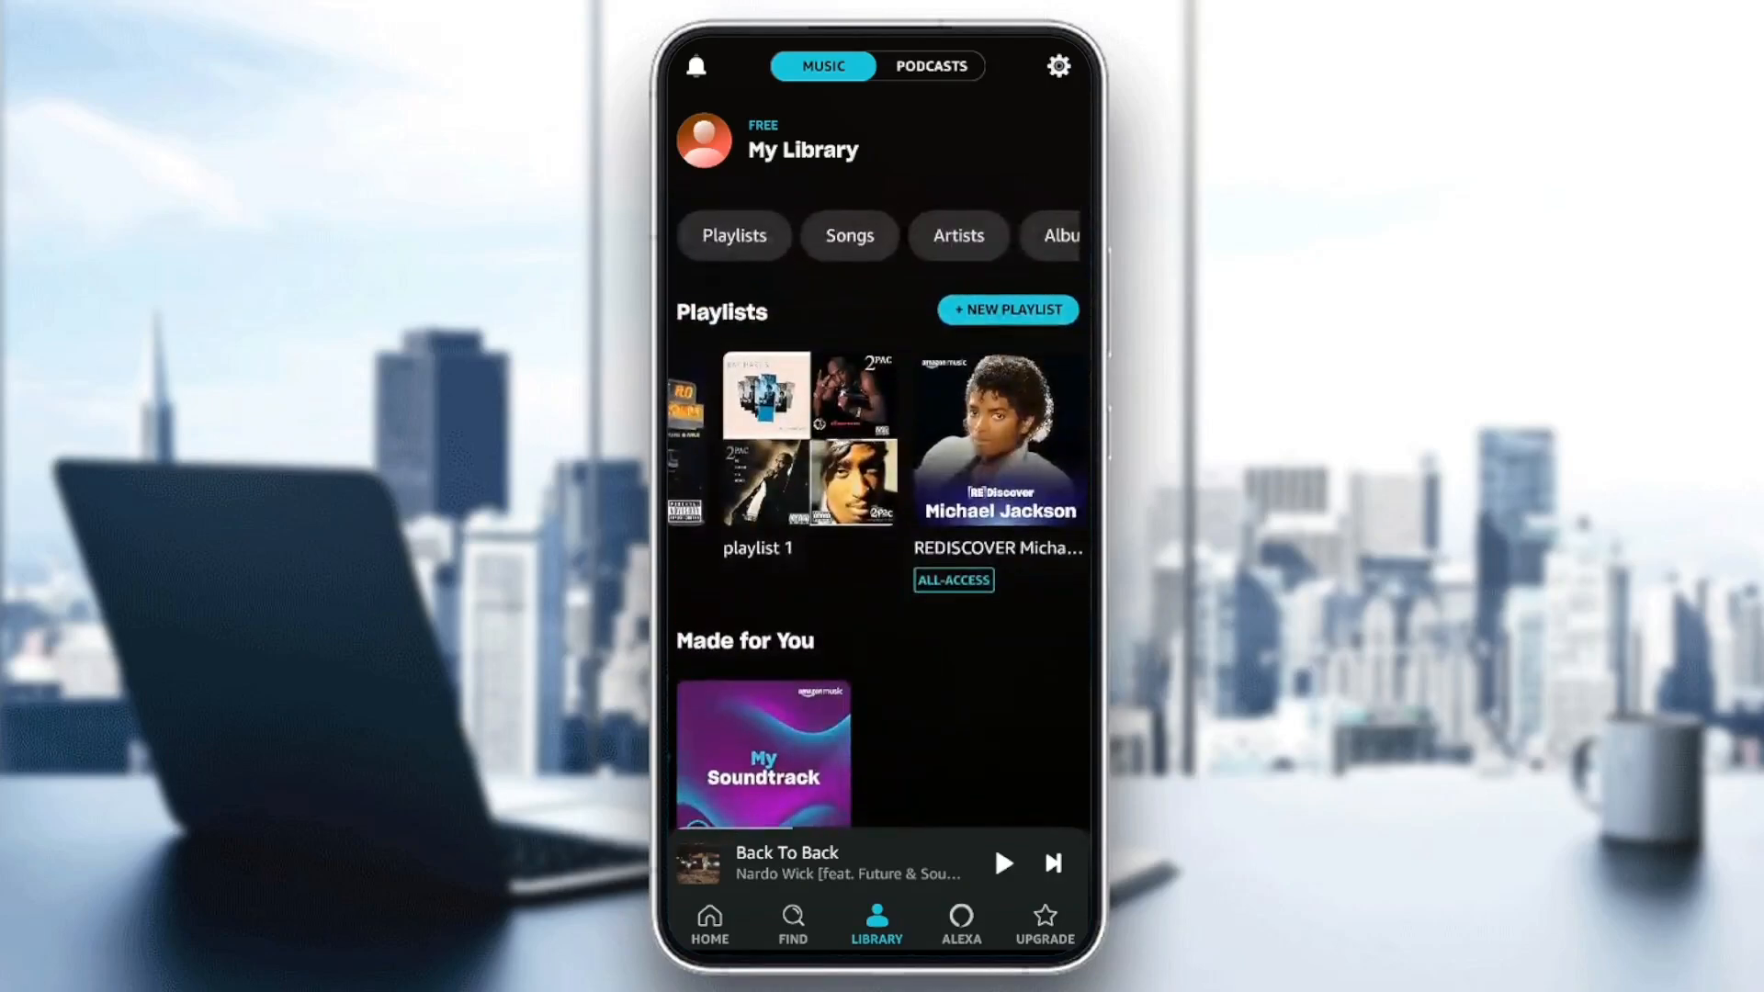
pyautogui.click(929, 66)
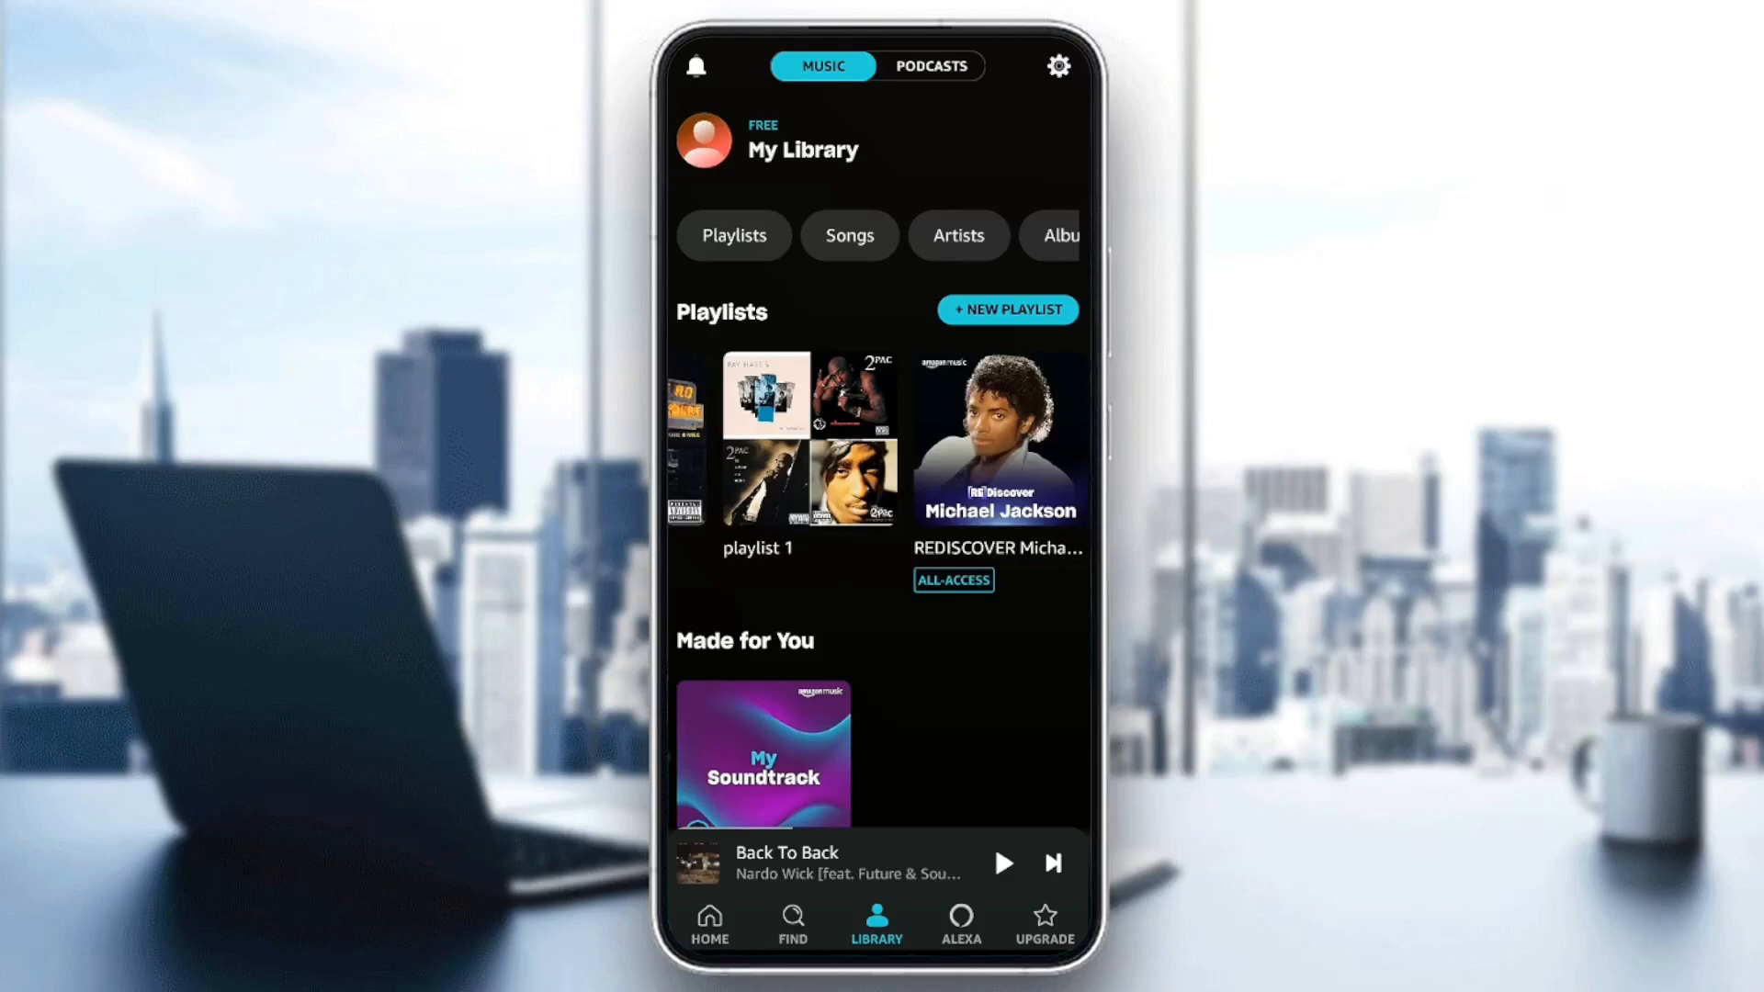
# - Reach the Settings page from the gear menu, with Music Folder import still off
pyautogui.click(1058, 66)
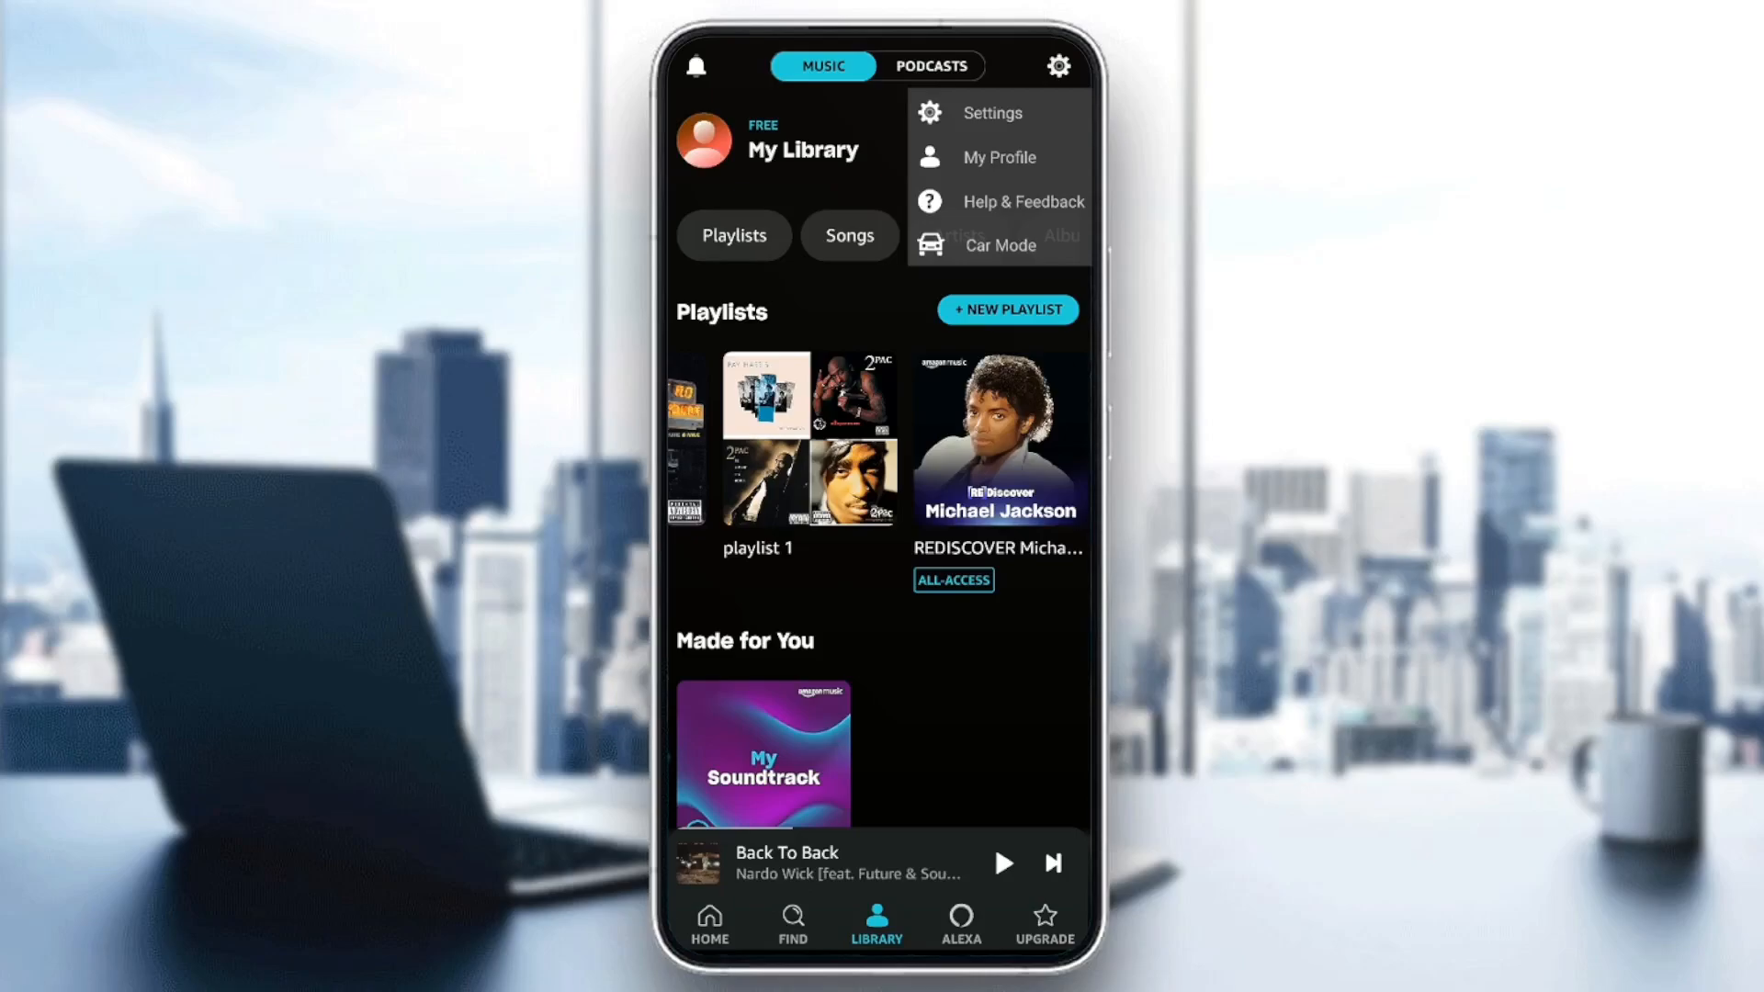
pyautogui.click(990, 112)
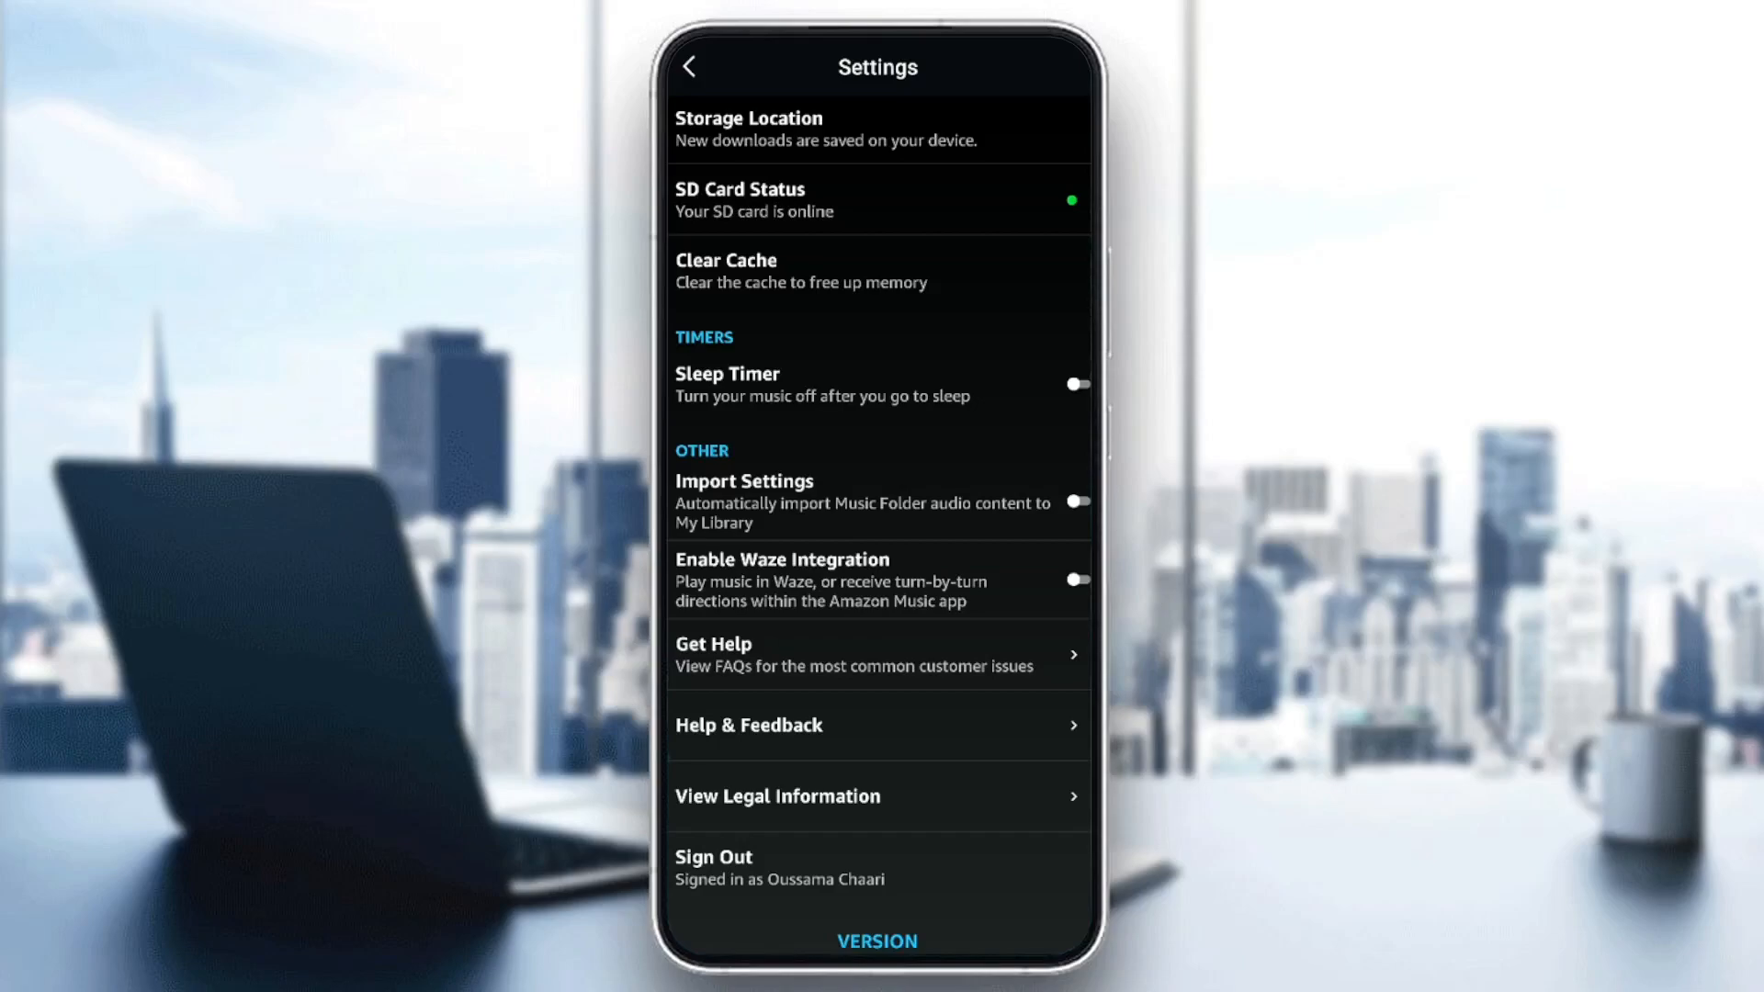
# - Enable automatic Android Music folder import, then bring up the Disable Automatic Import prompt
pyautogui.click(1075, 500)
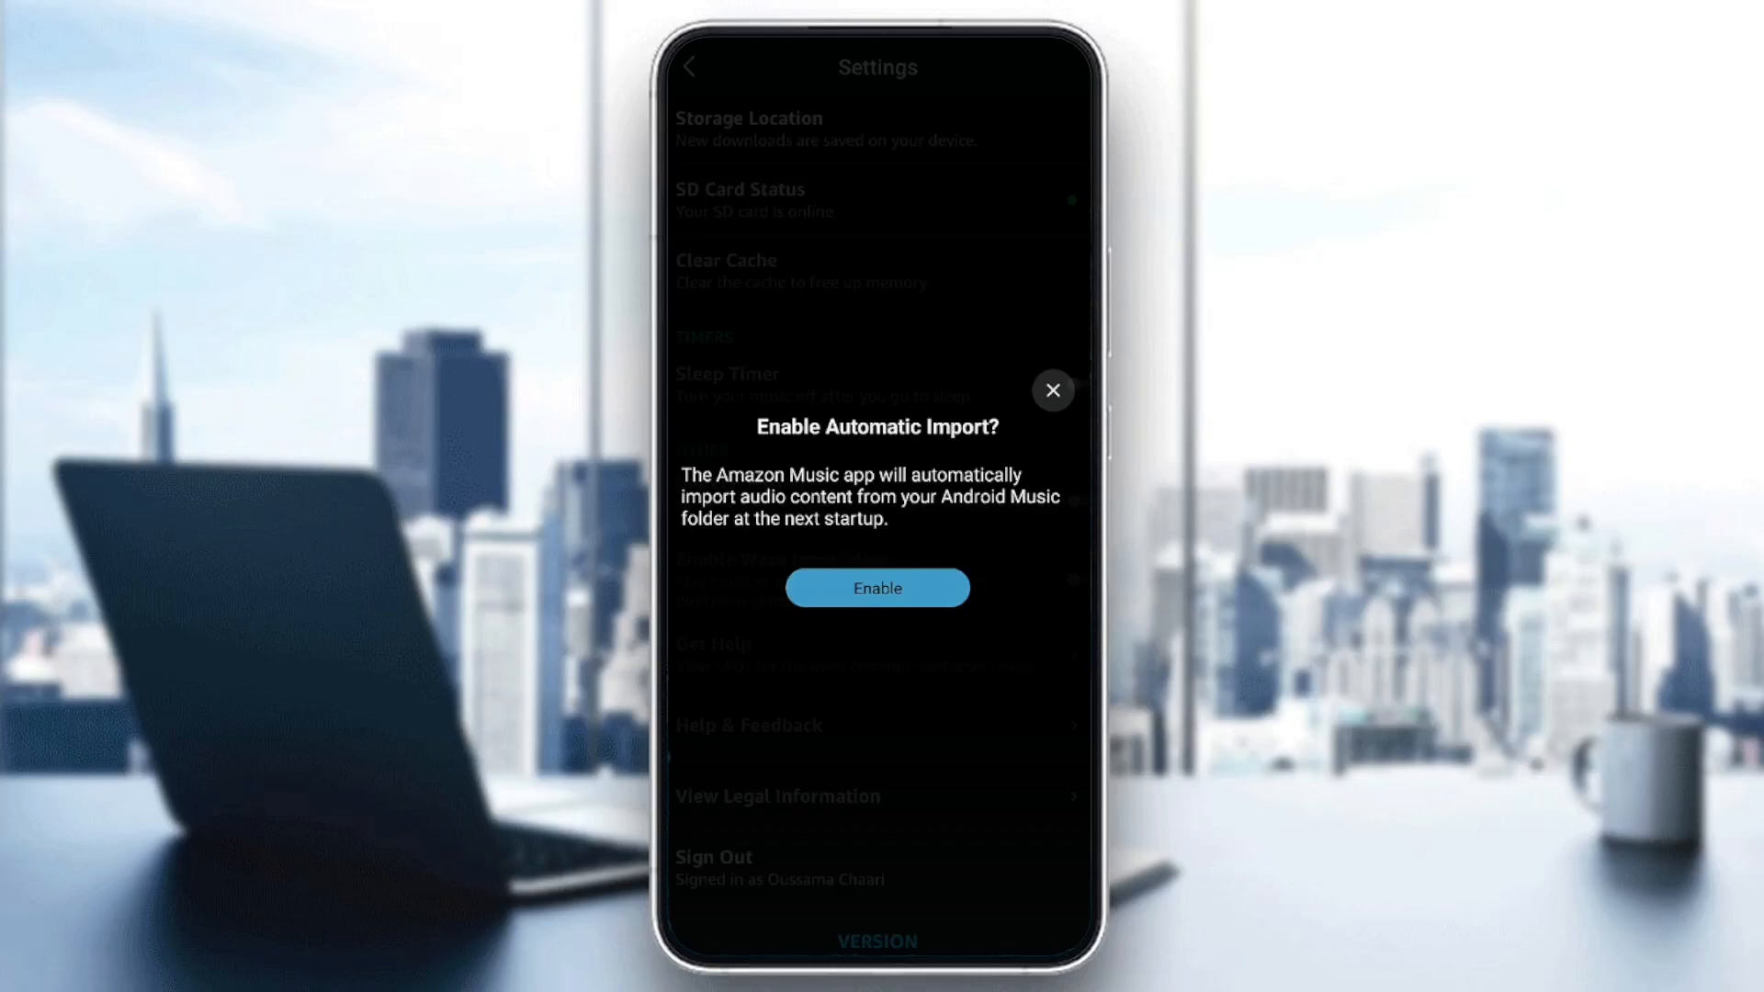
pyautogui.click(877, 588)
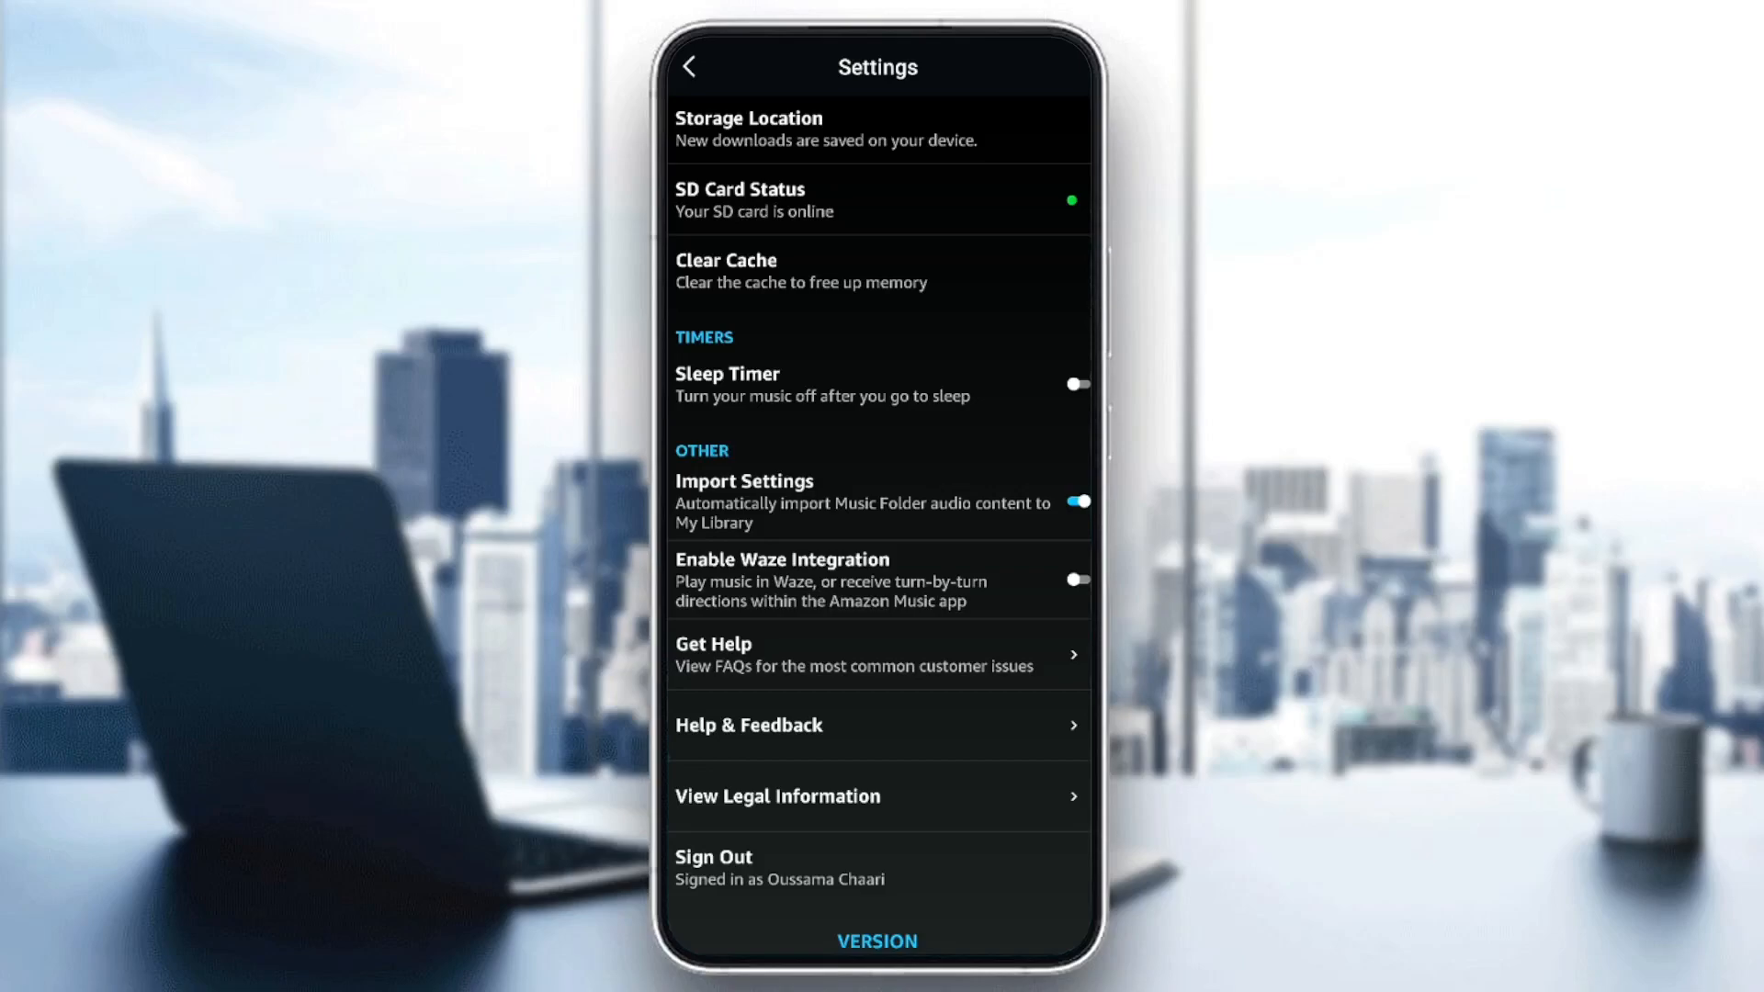
pyautogui.click(1075, 500)
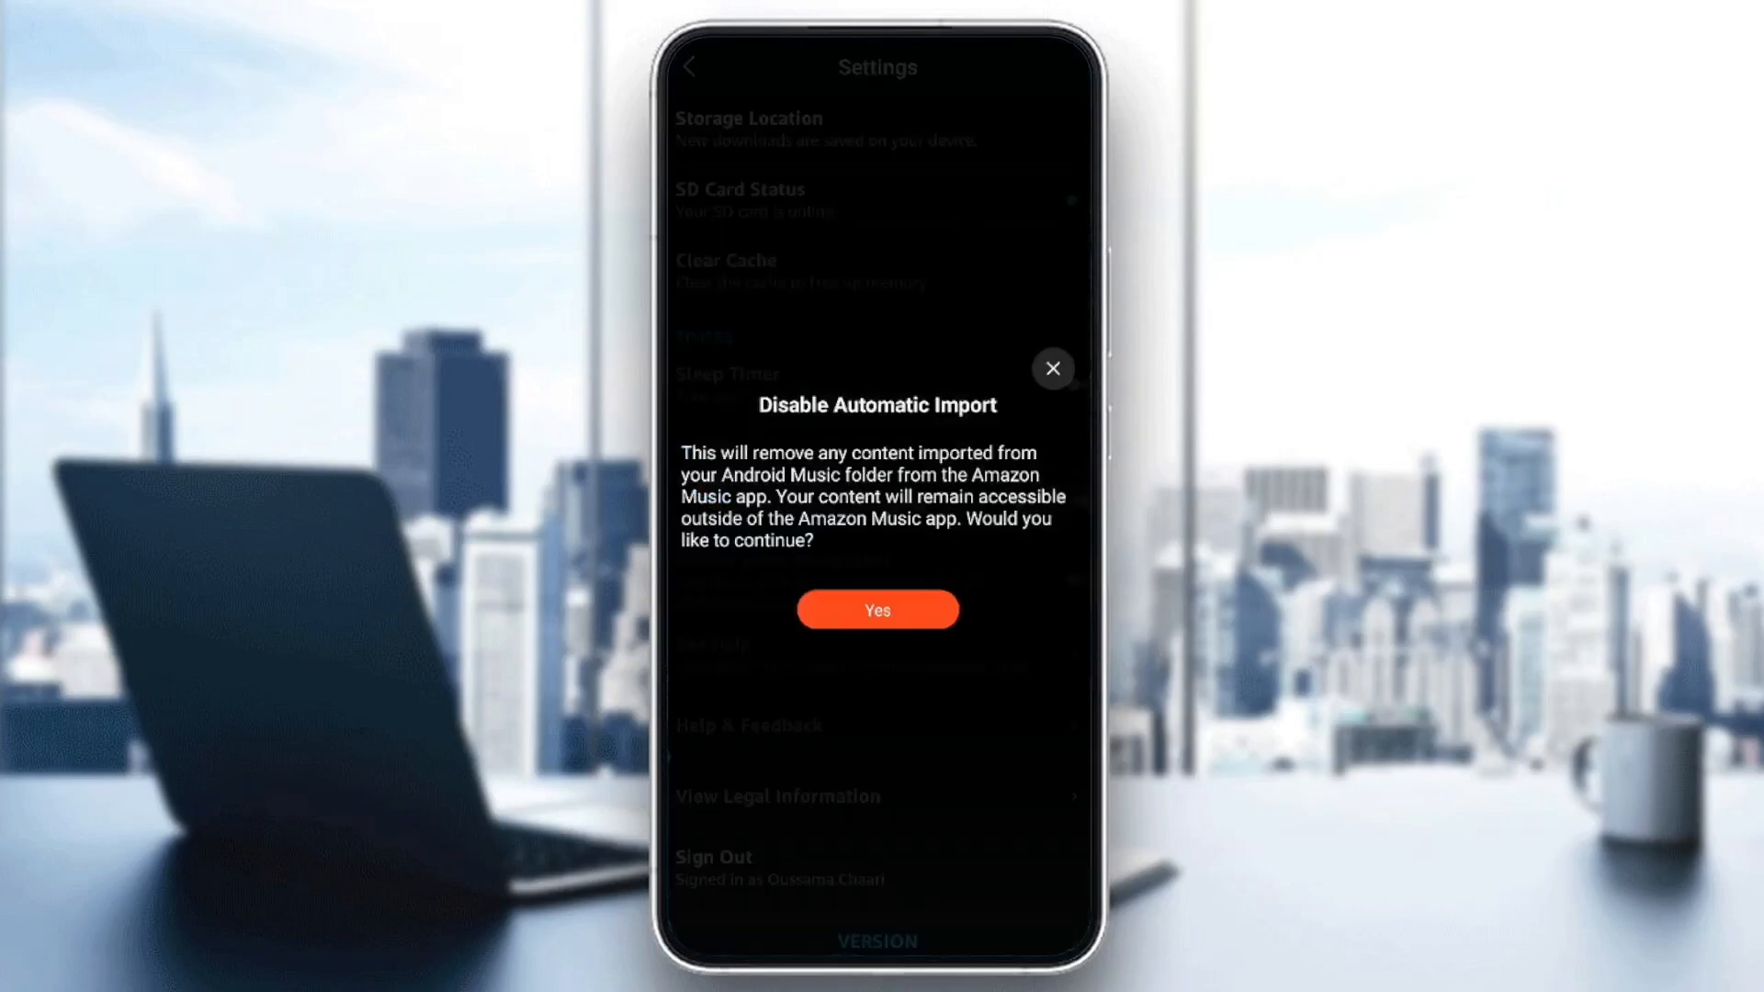